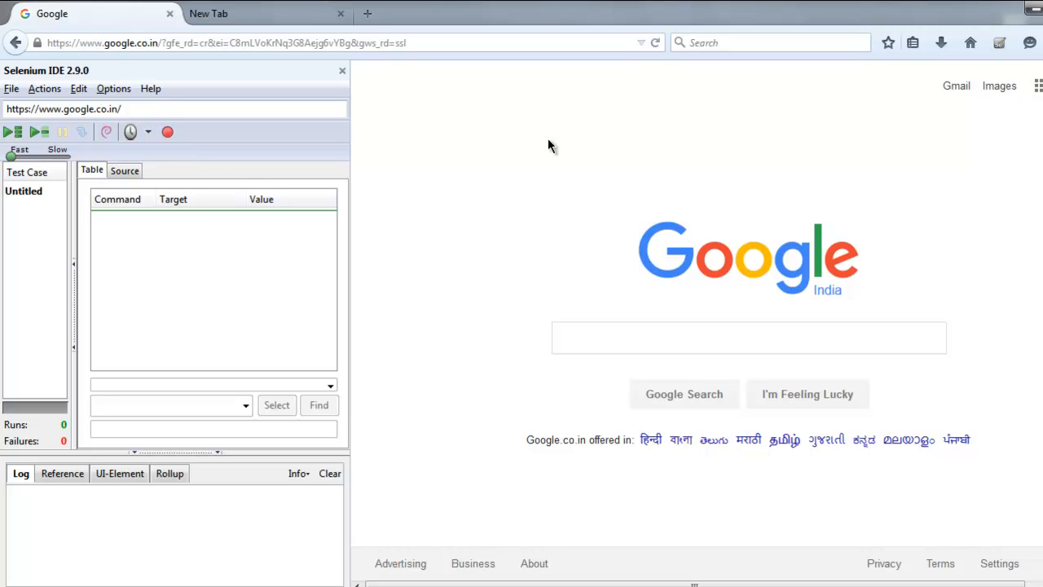
mouse_move(464, 293)
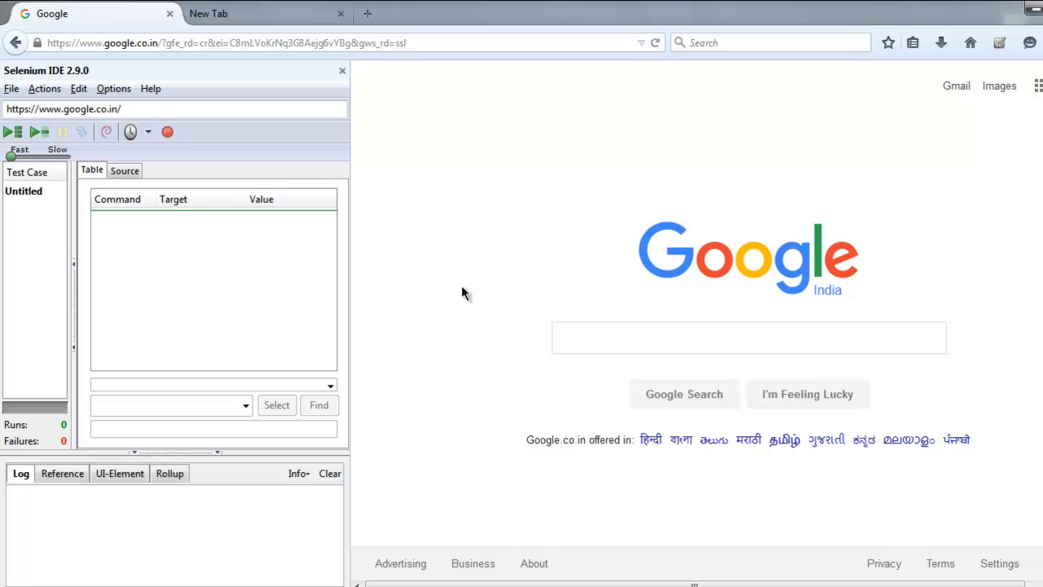
click(211, 217)
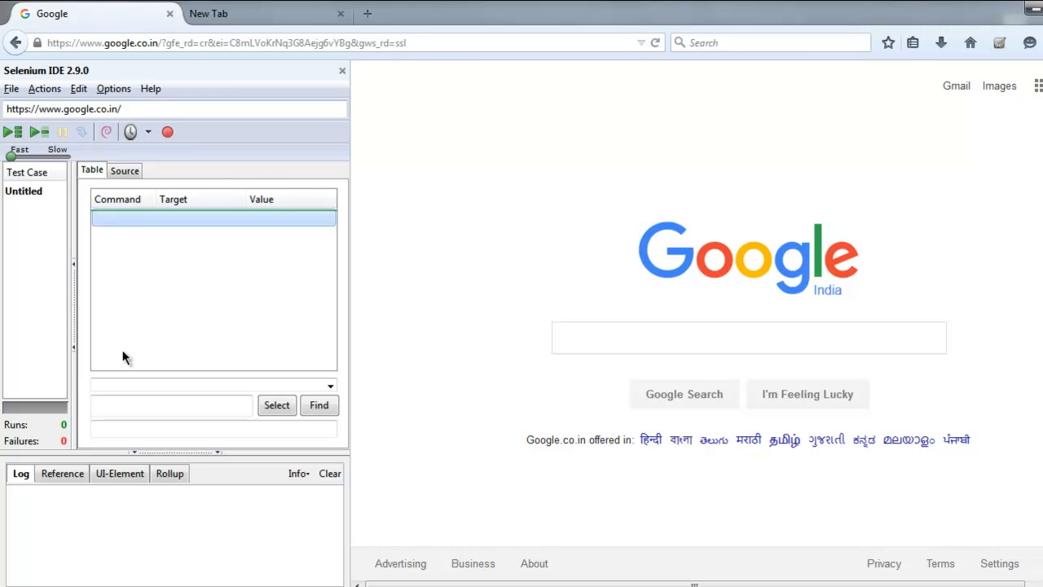
text(open)
text(h)
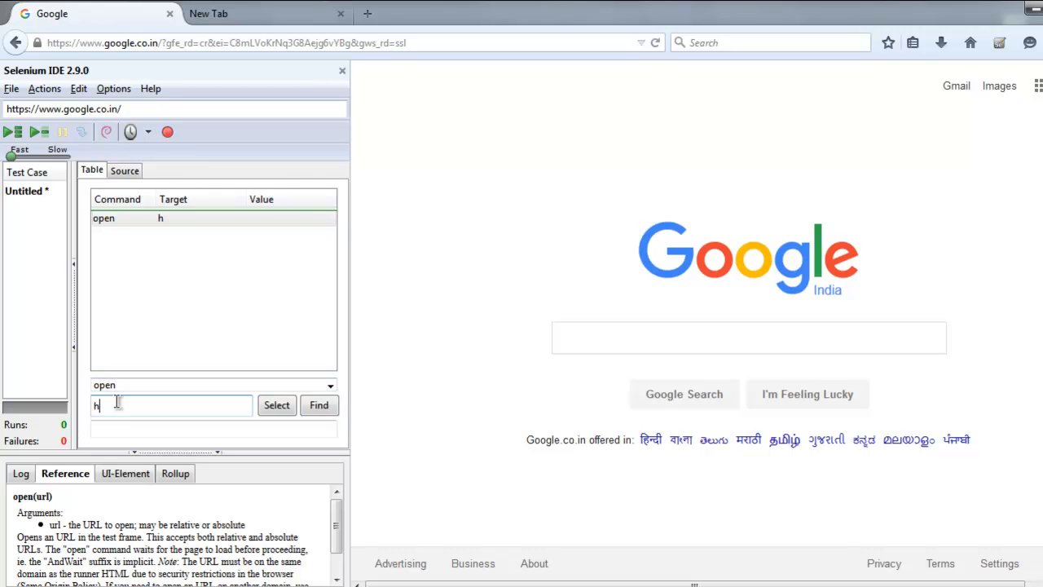
text(ttp://googl)
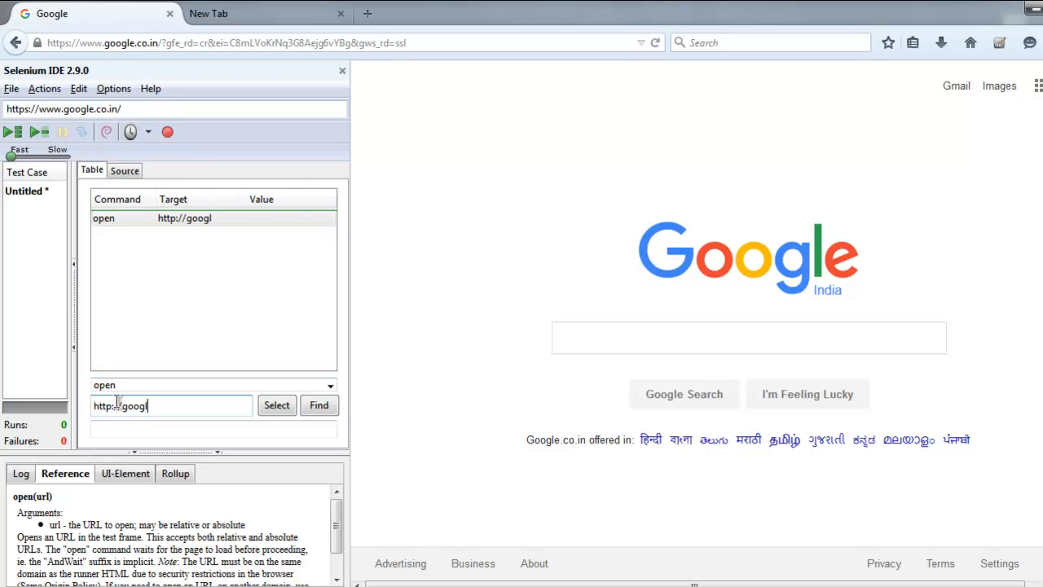
text(e.com)
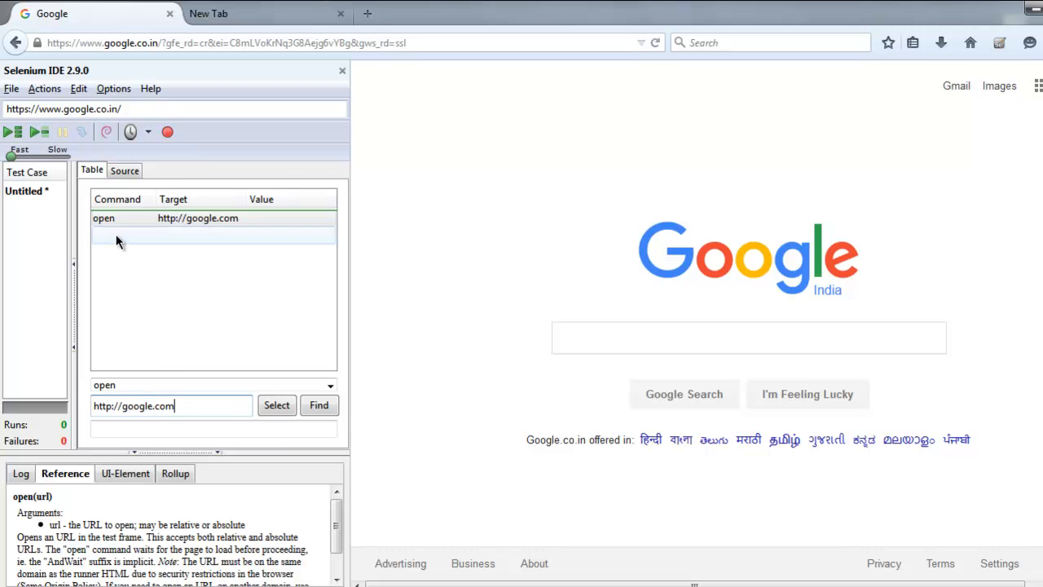
Step: Add a runScript step with target javascript{alert("Google");}
click(212, 236)
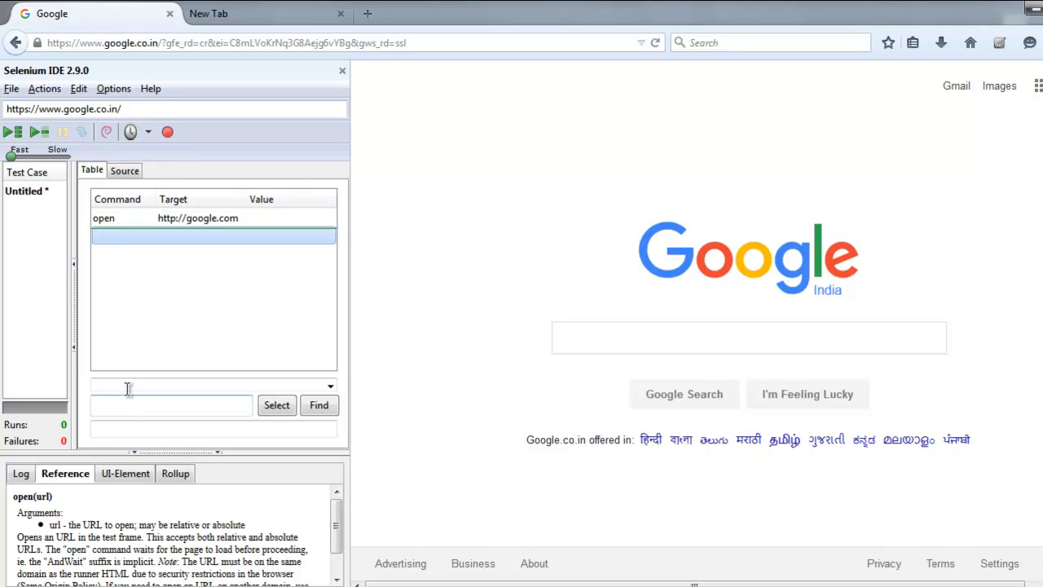
text(r)
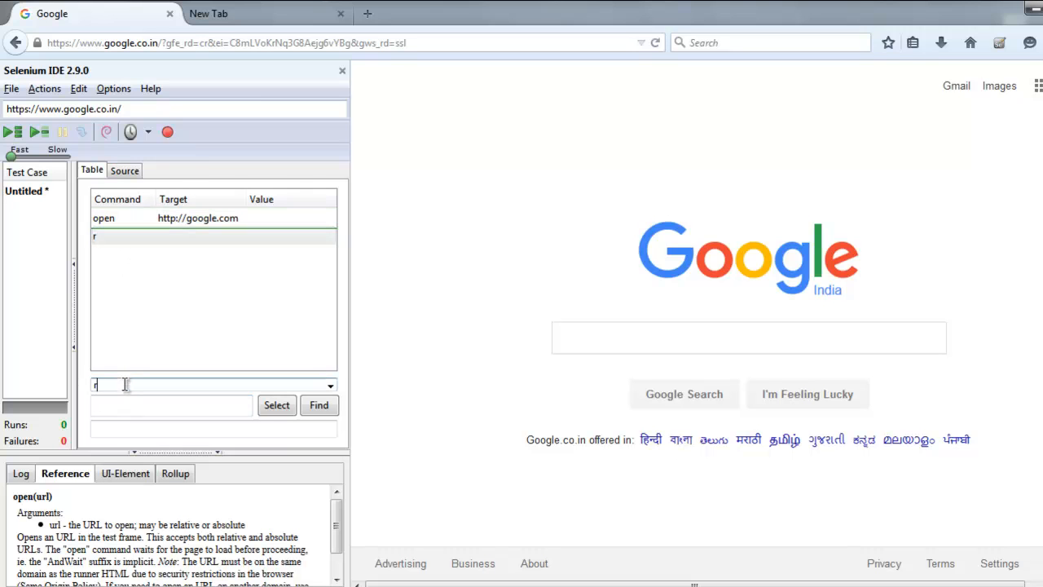
text(un)
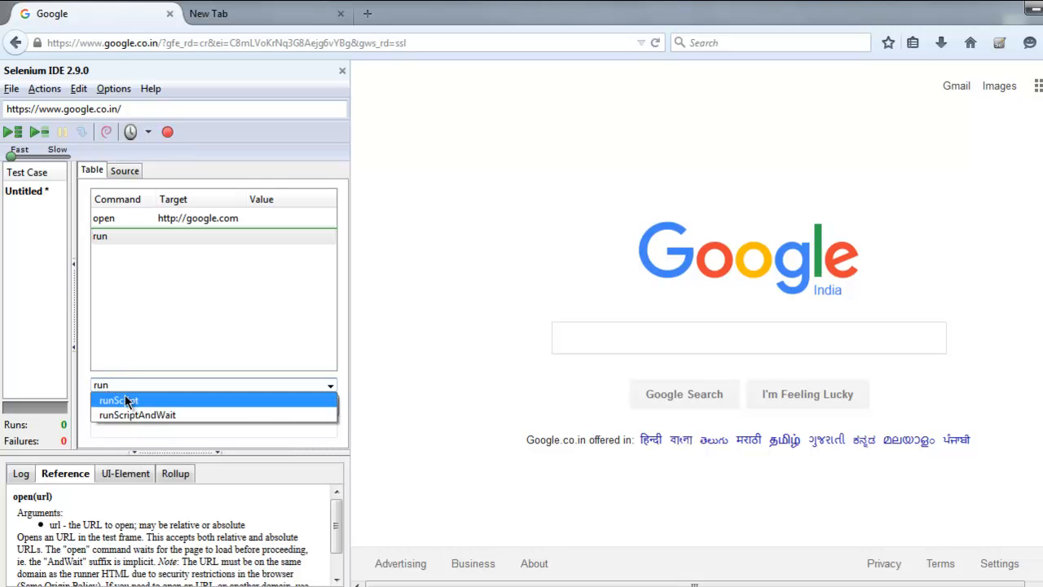
click(116, 400)
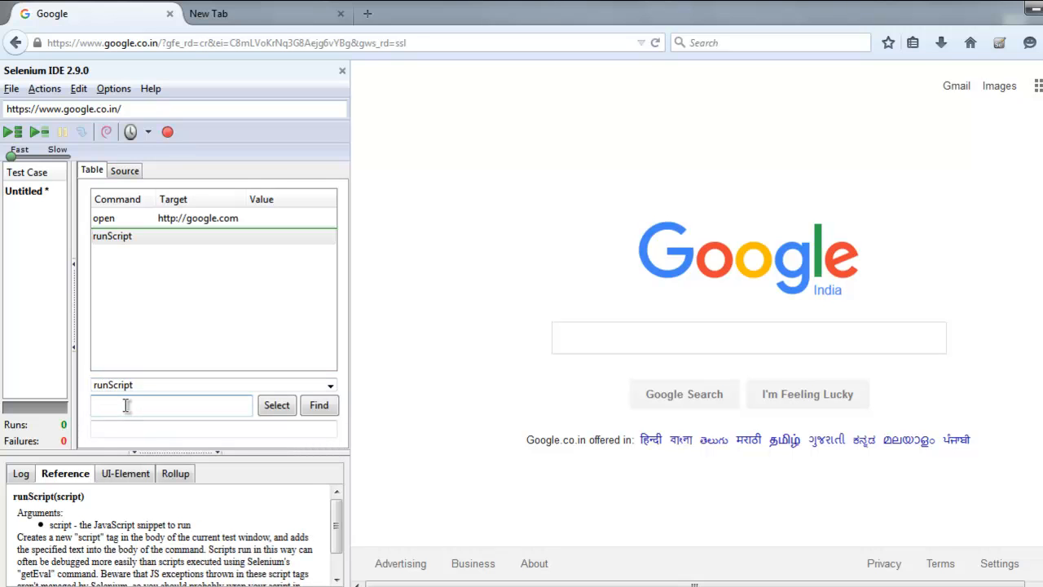
text(javascript{)
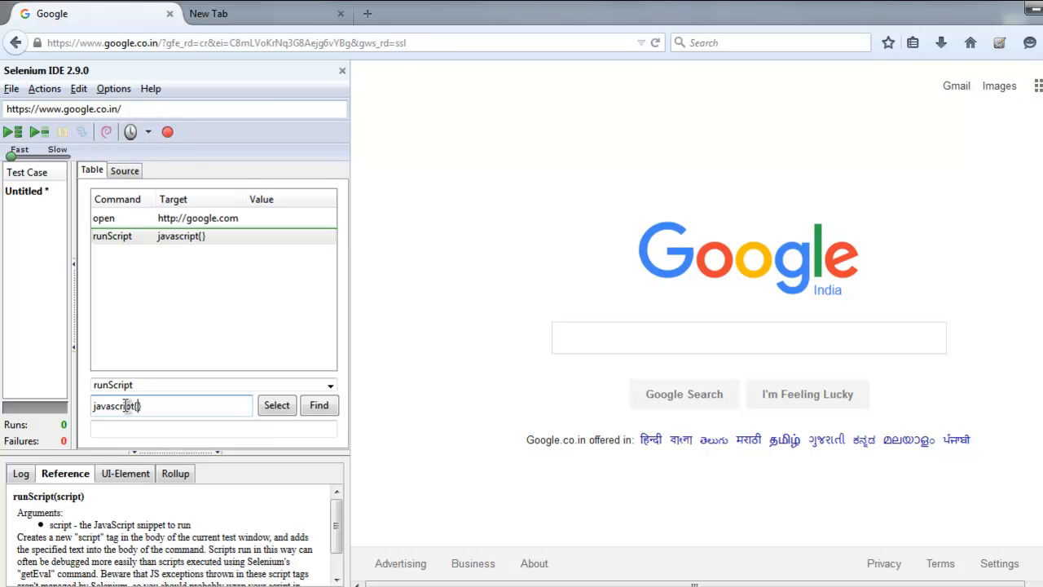
text(alert)
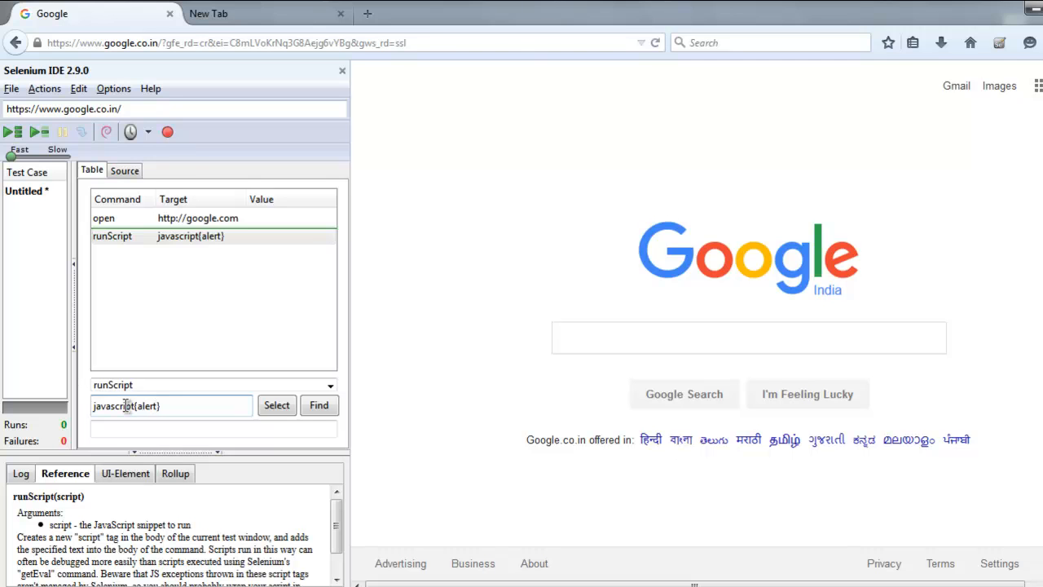
text(("Goog)
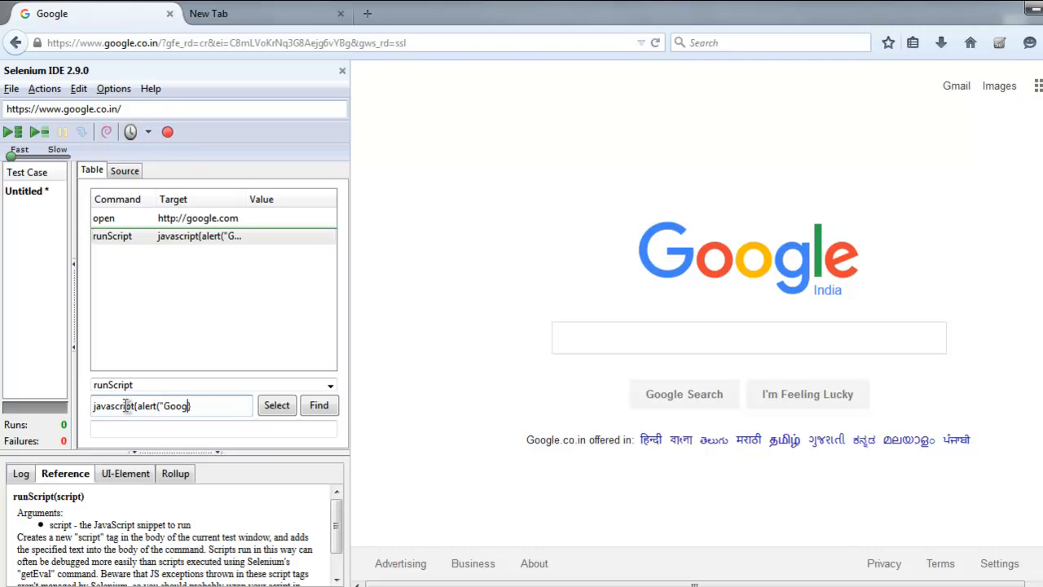
text(le"))
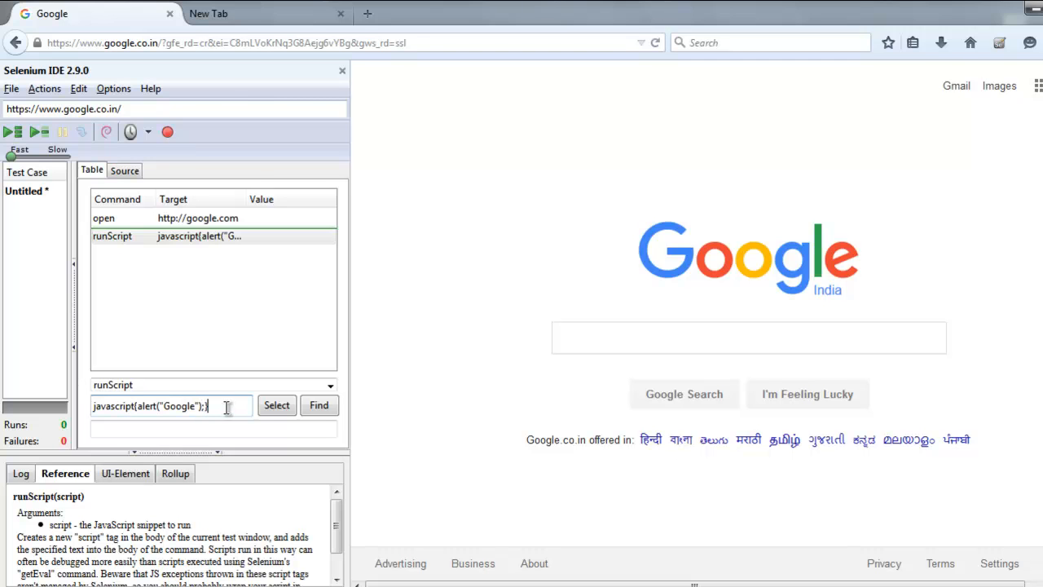
mouse_move(187, 329)
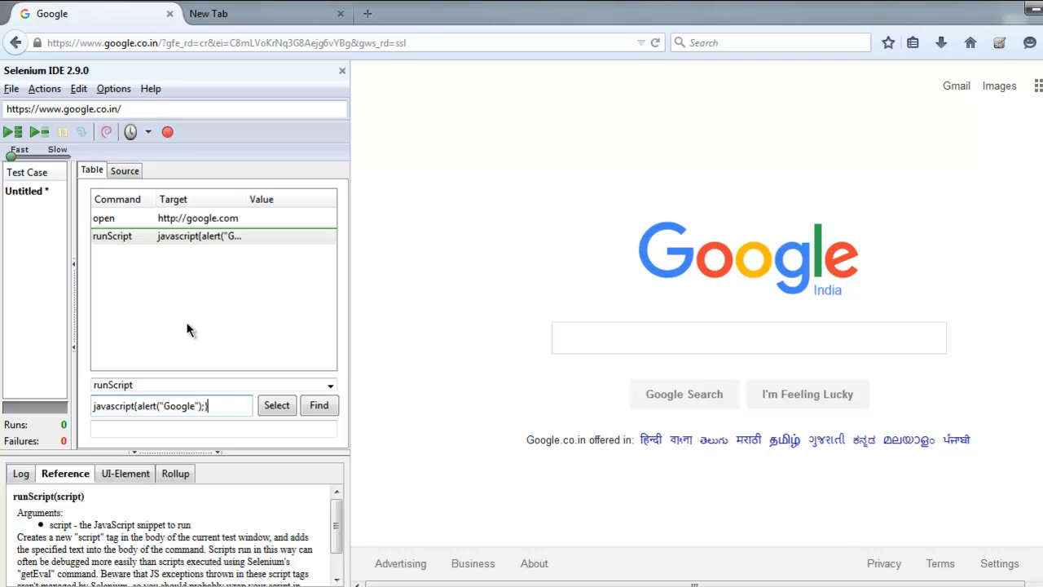
mouse_move(259, 334)
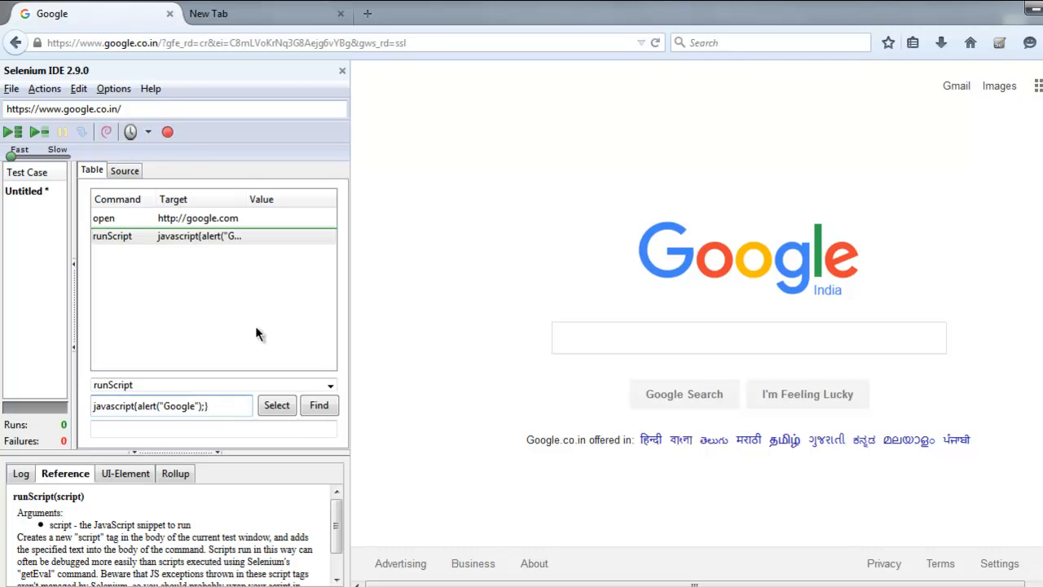
mouse_move(415, 250)
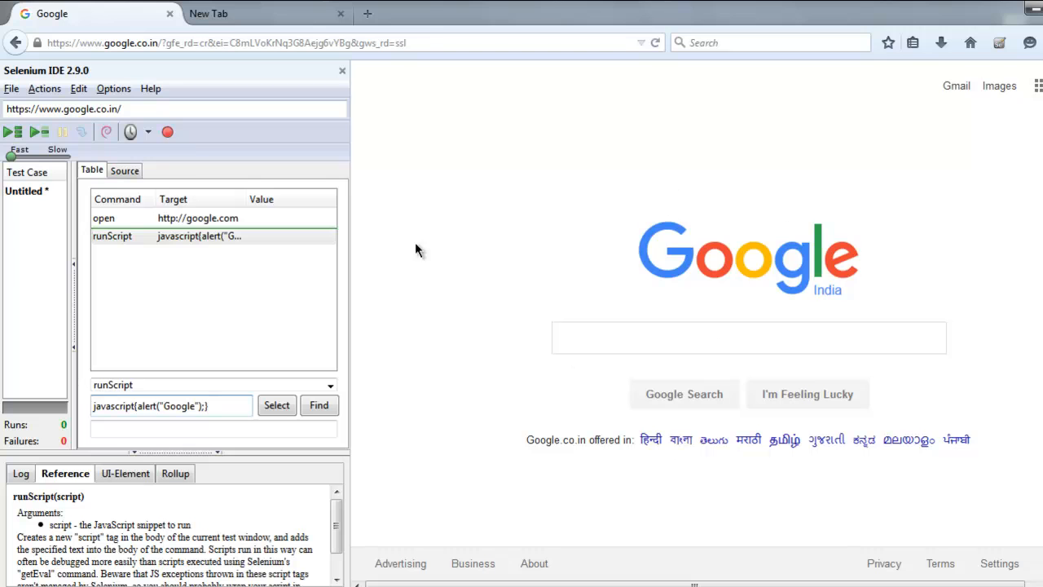
mouse_move(92, 153)
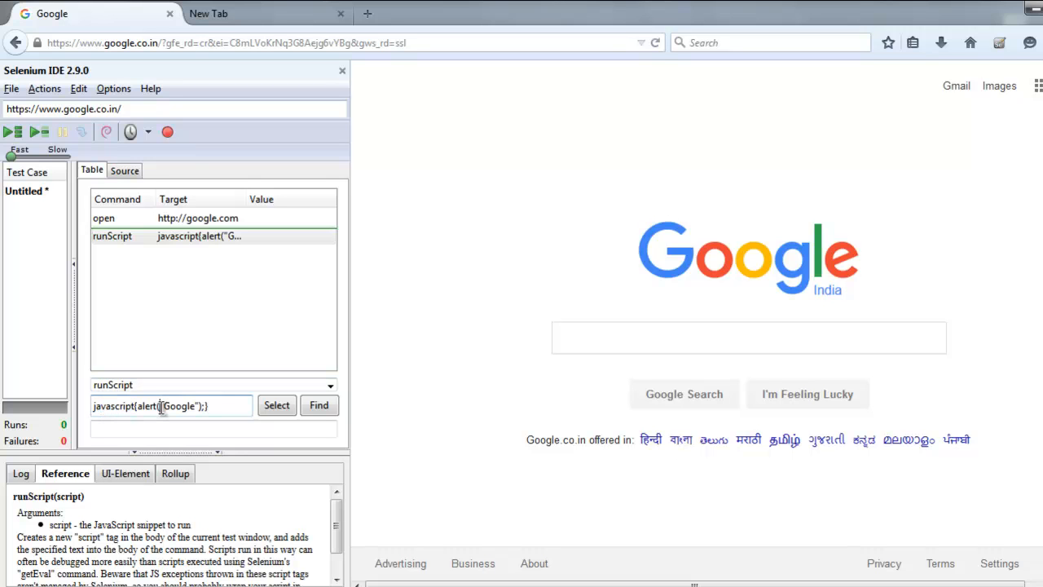
mouse_move(224, 409)
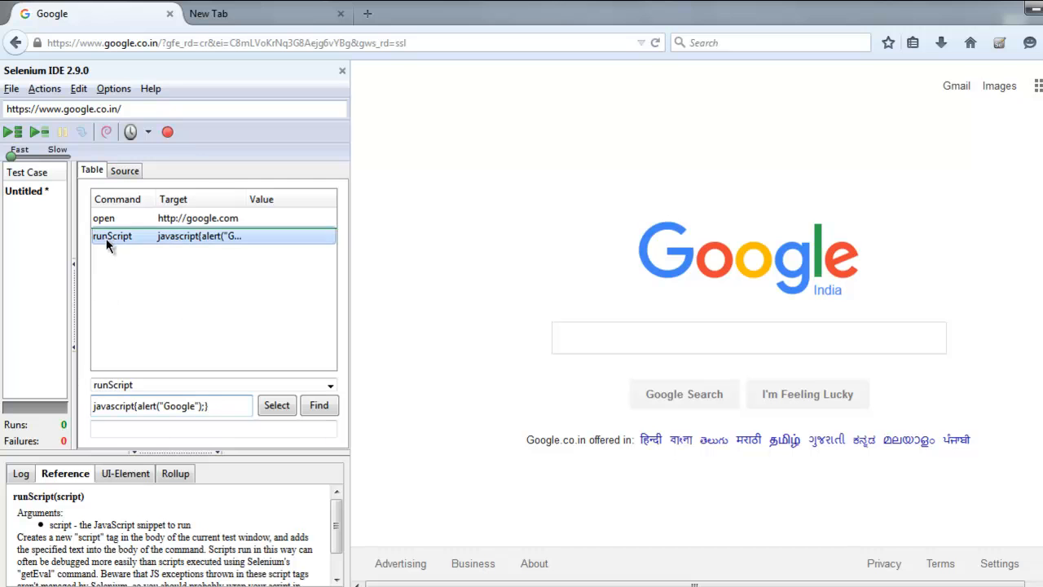
Step: Play the test case and dismiss the 'Google' alert with OK
click(13, 131)
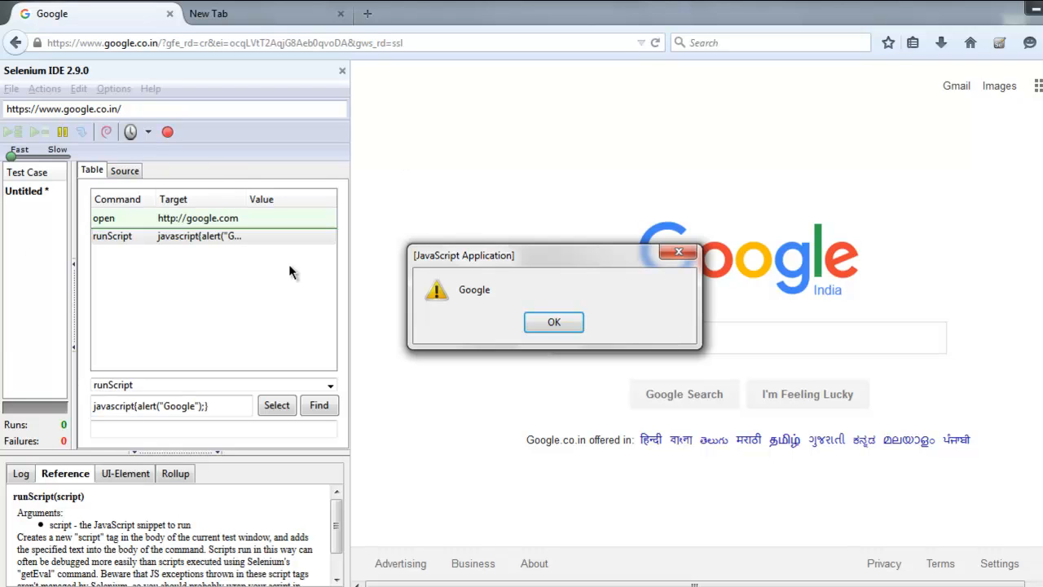
mouse_move(489, 267)
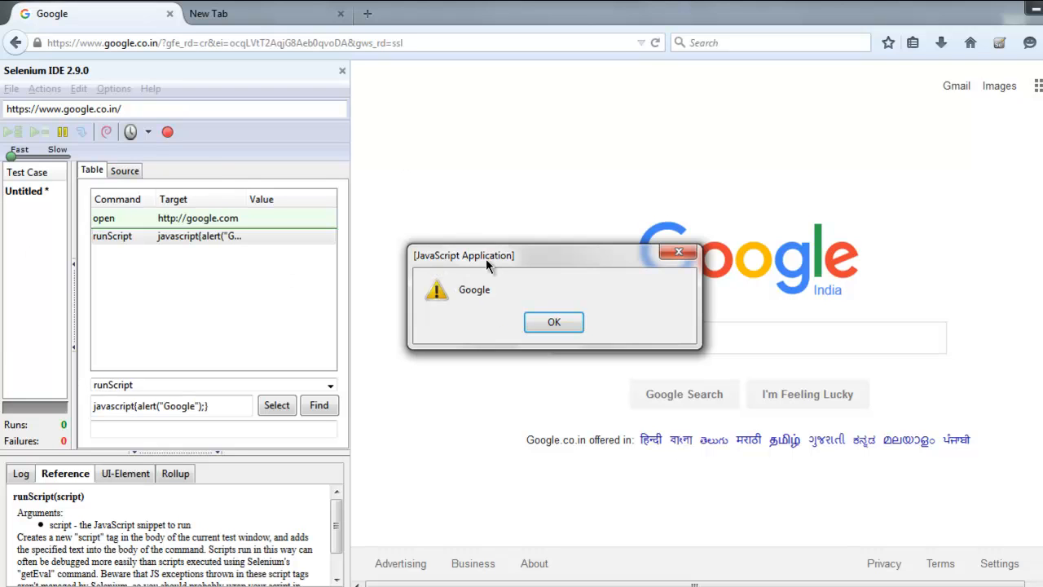
mouse_move(489, 291)
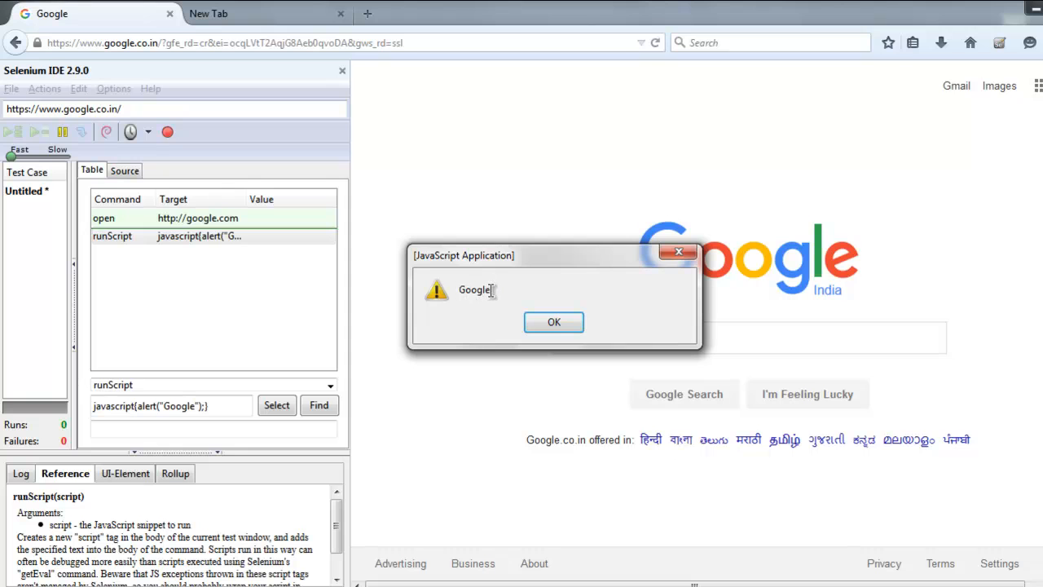
mouse_move(489, 326)
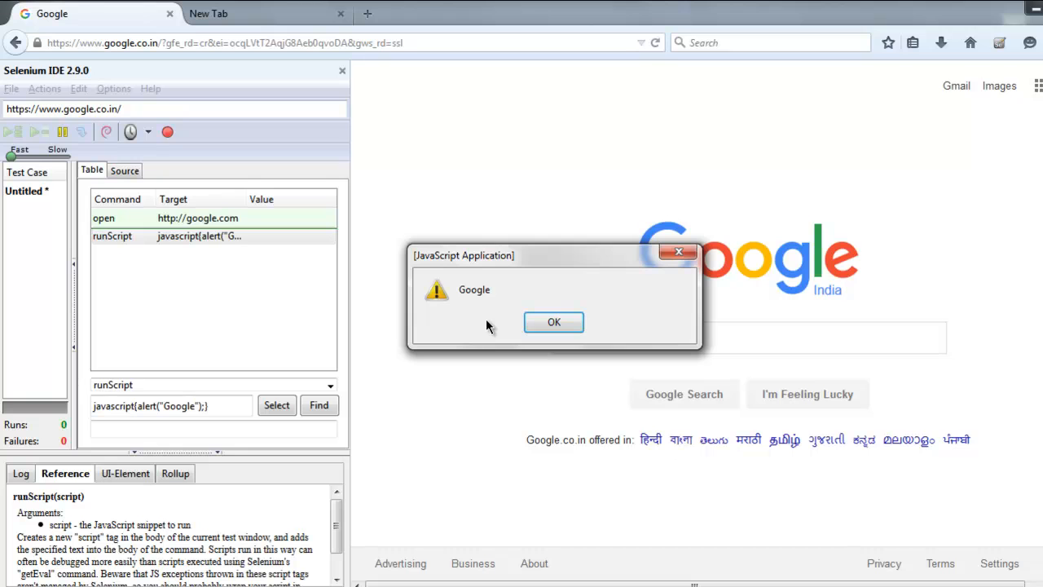
click(553, 321)
text(confirm)
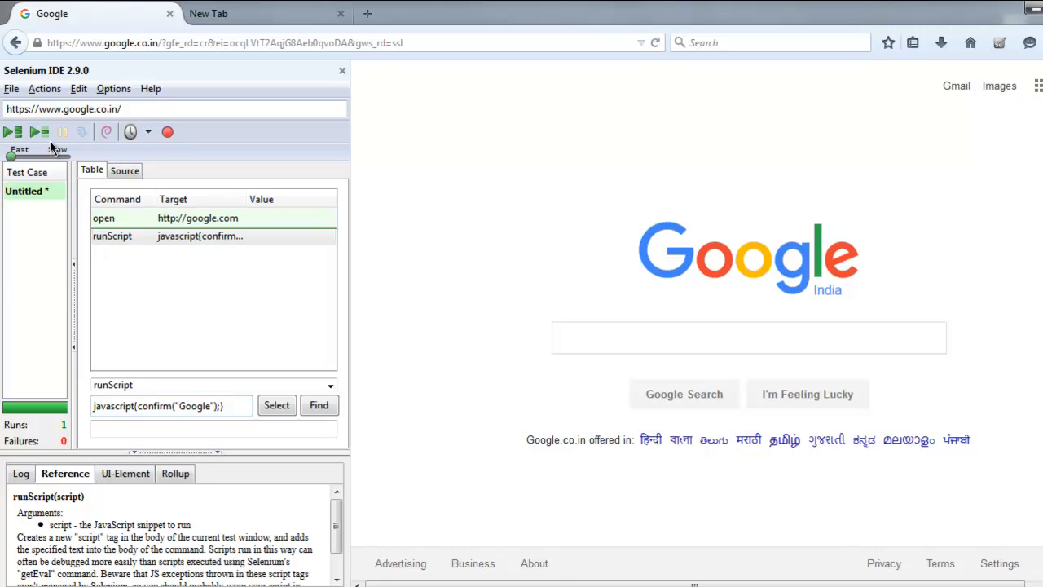
Step: Replay the test case with the confirm("Google") script
click(13, 132)
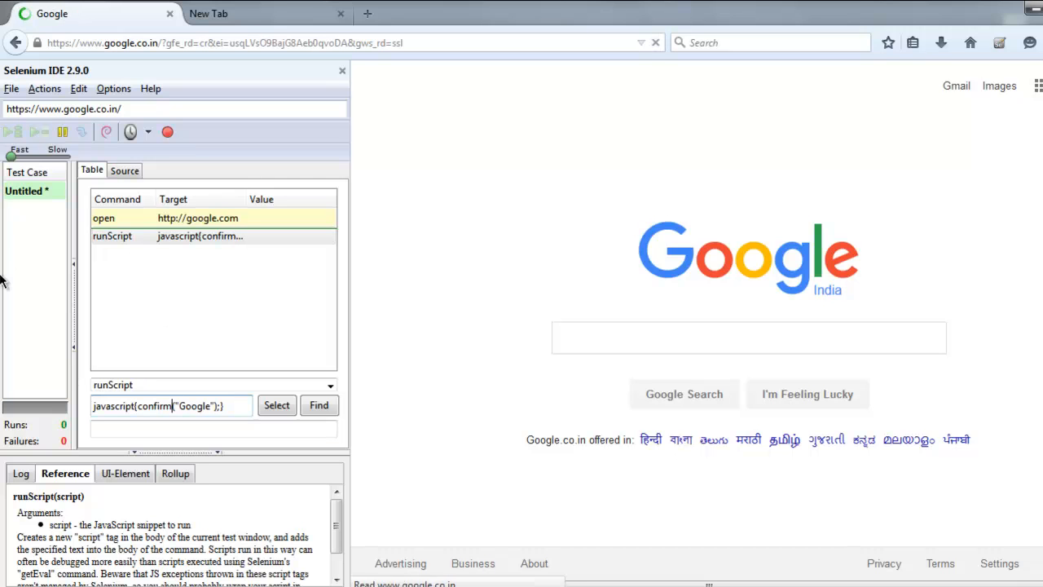
click(12, 131)
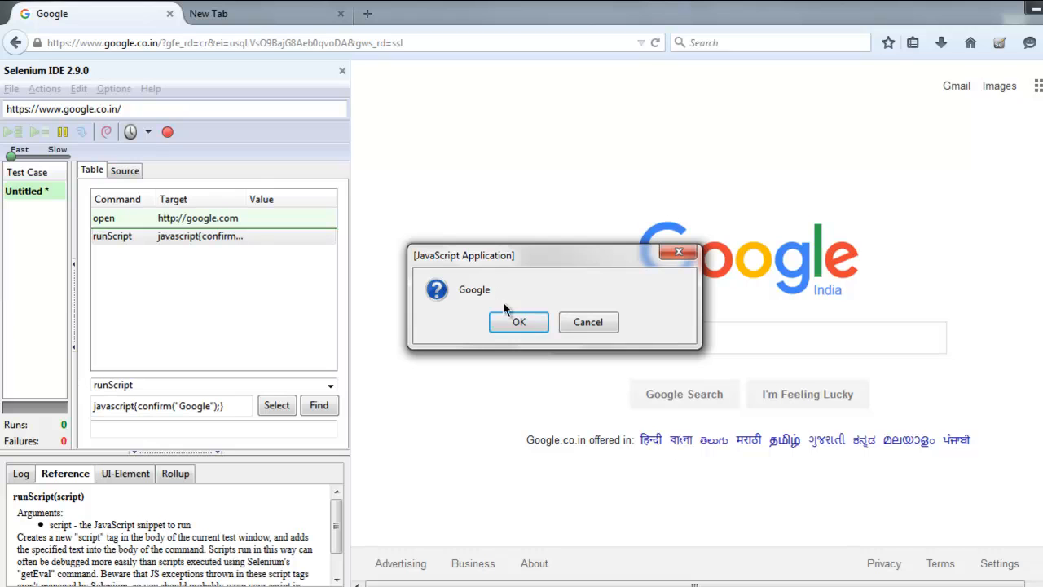
mouse_move(589, 322)
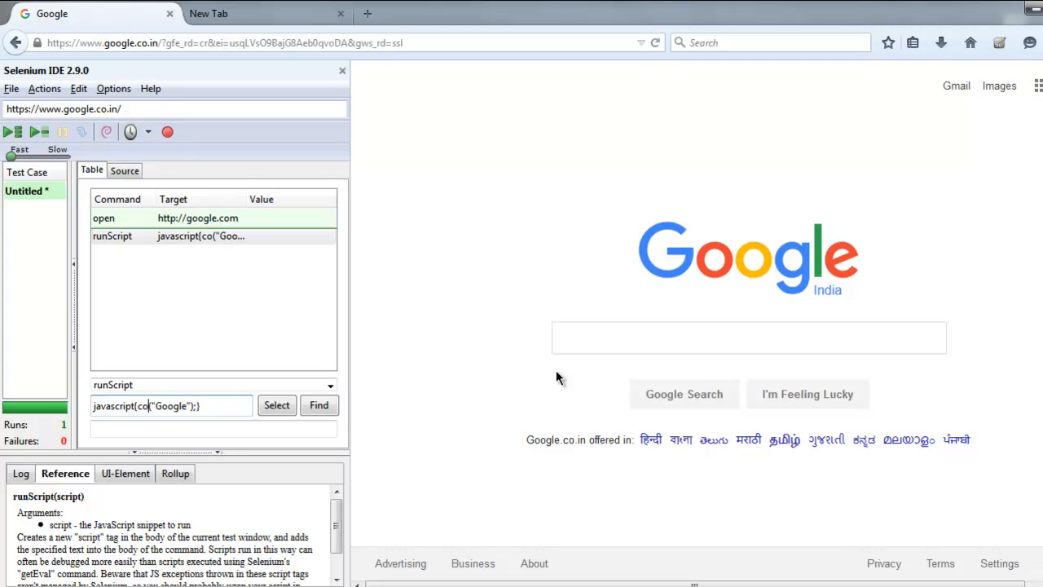
Step: Change the runScript target to javascript{console.log("This is bug #1");}
text(nsole.log)
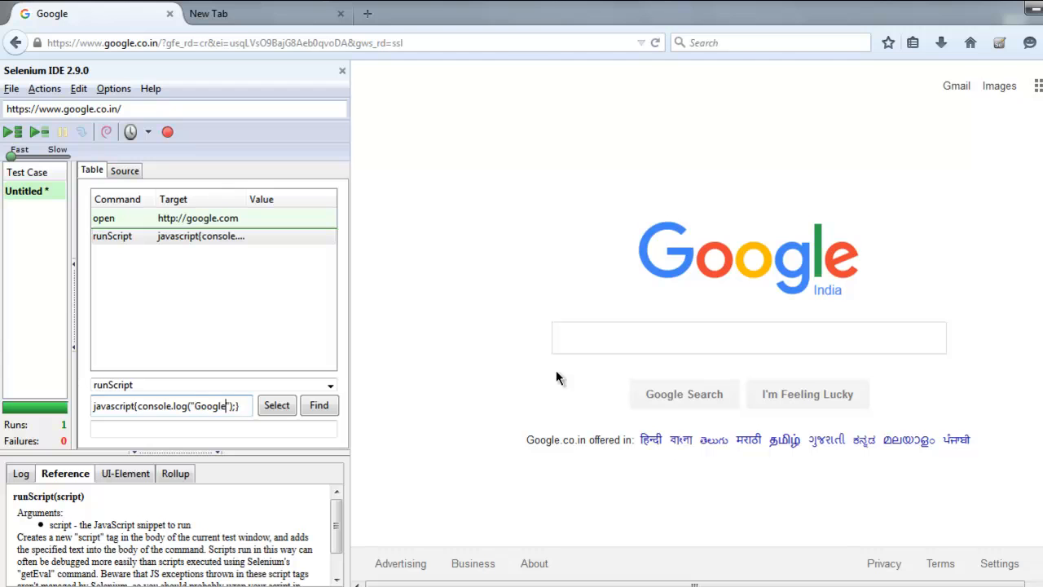
text(This is b)
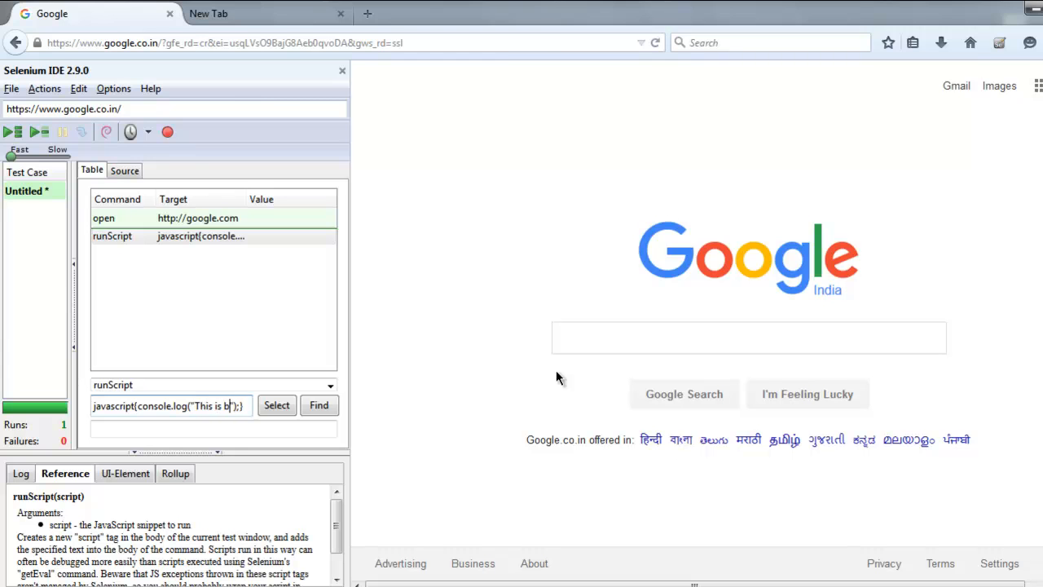
text(ug #1)
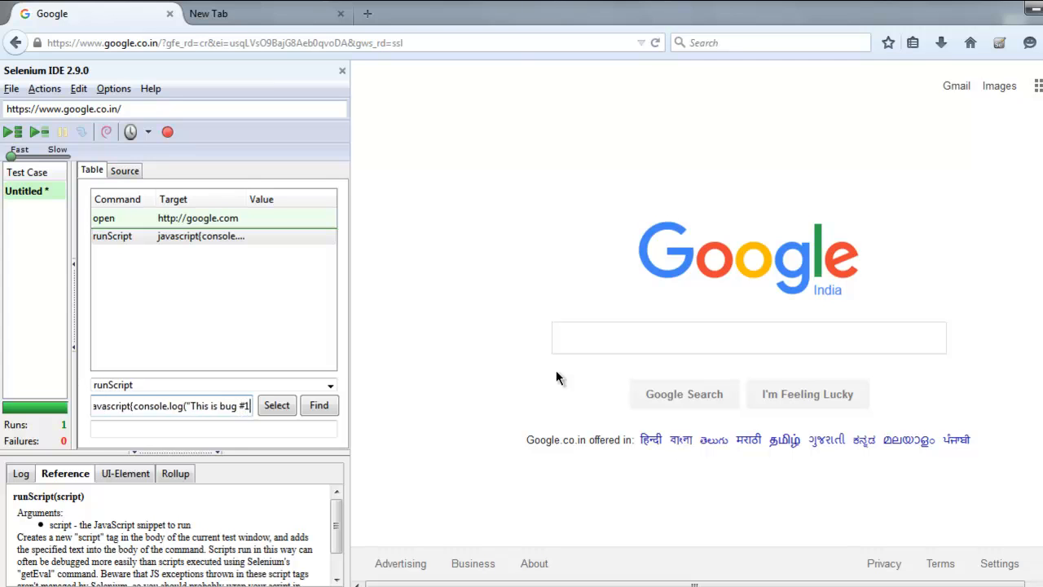
mouse_move(532, 383)
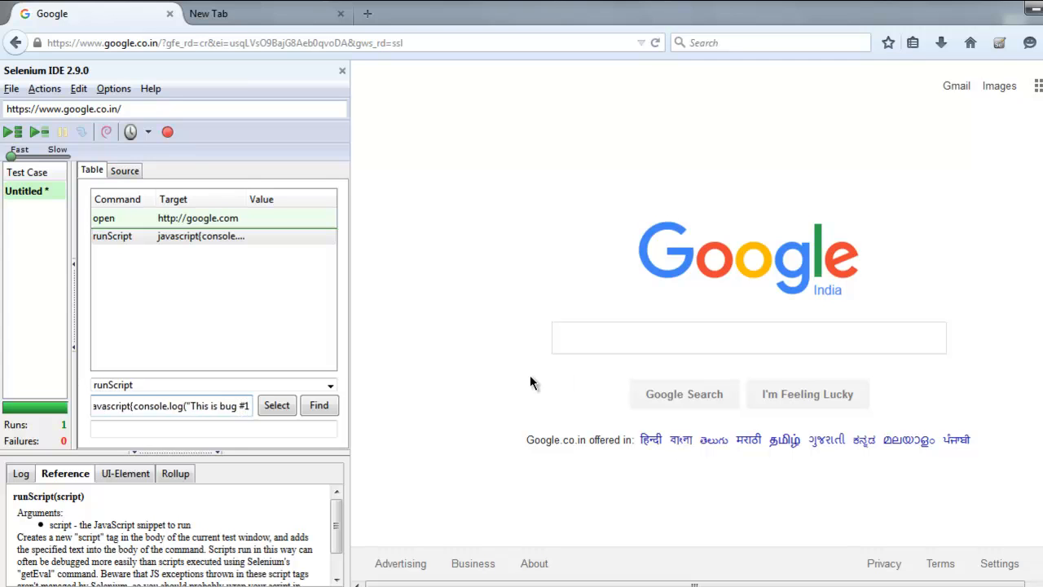
mouse_move(39, 131)
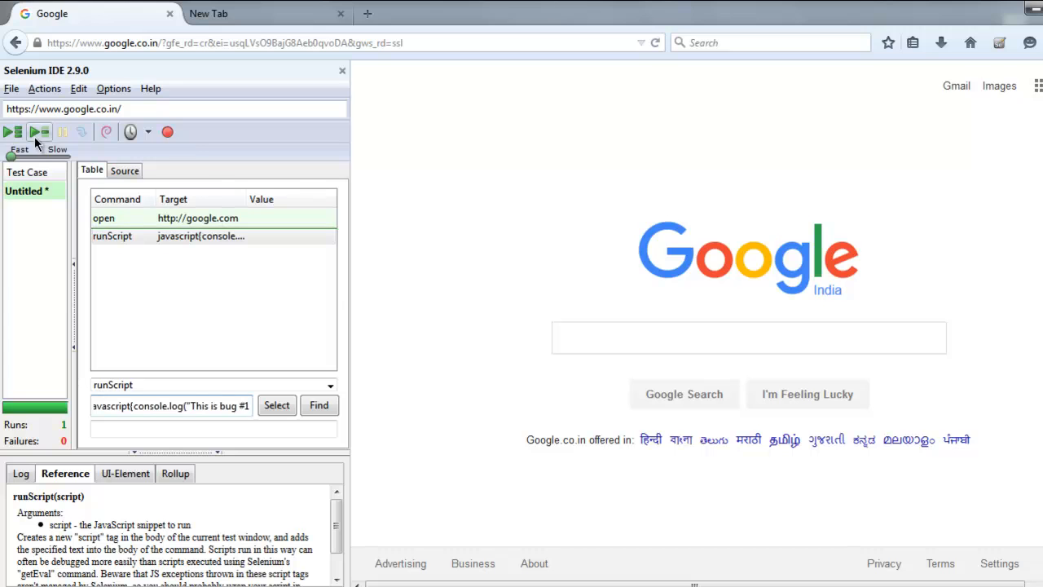
Step: Play the test case and review the execution log
click(39, 131)
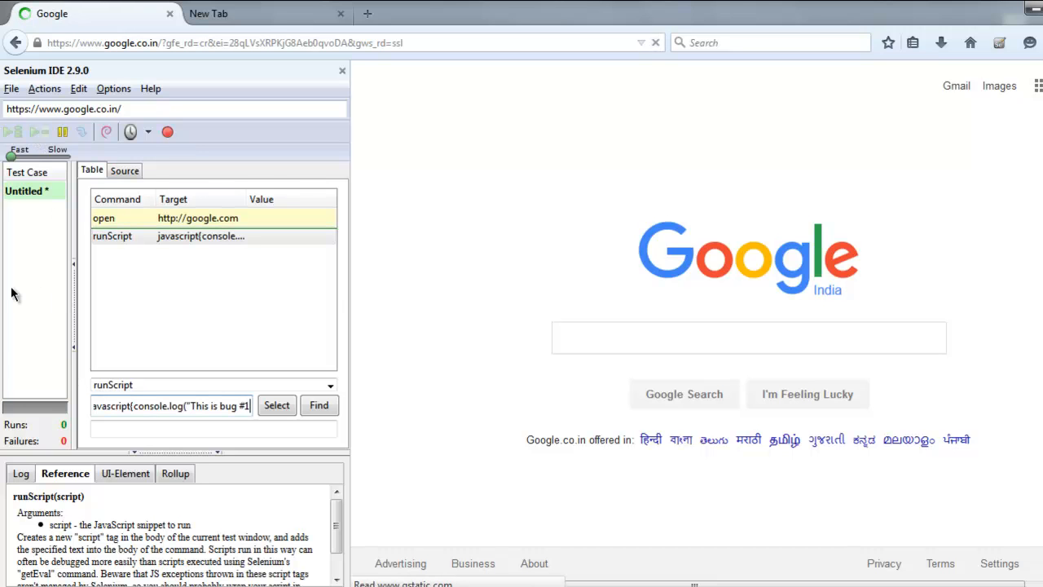
click(12, 131)
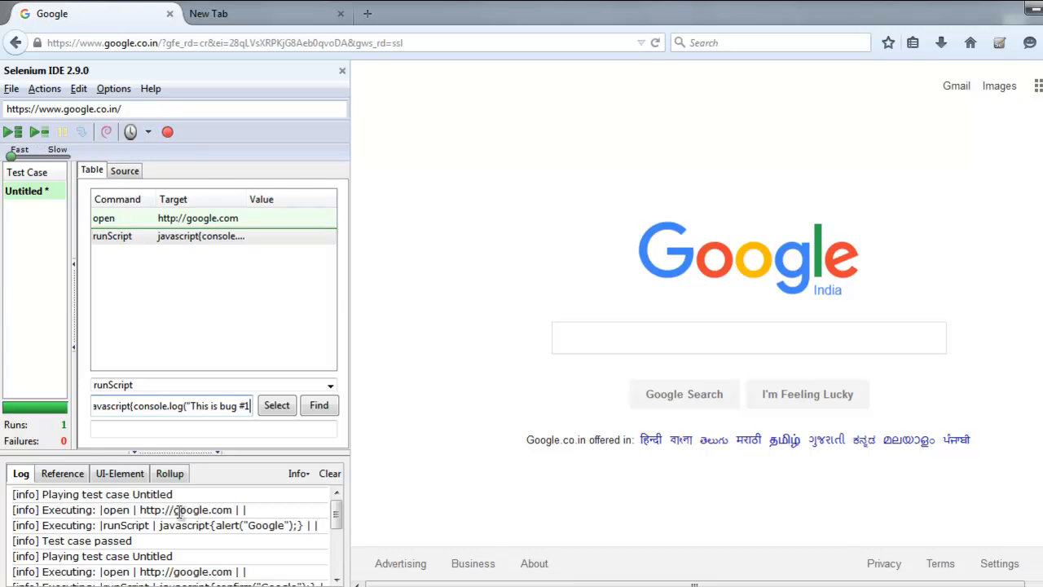
scroll(down, 3)
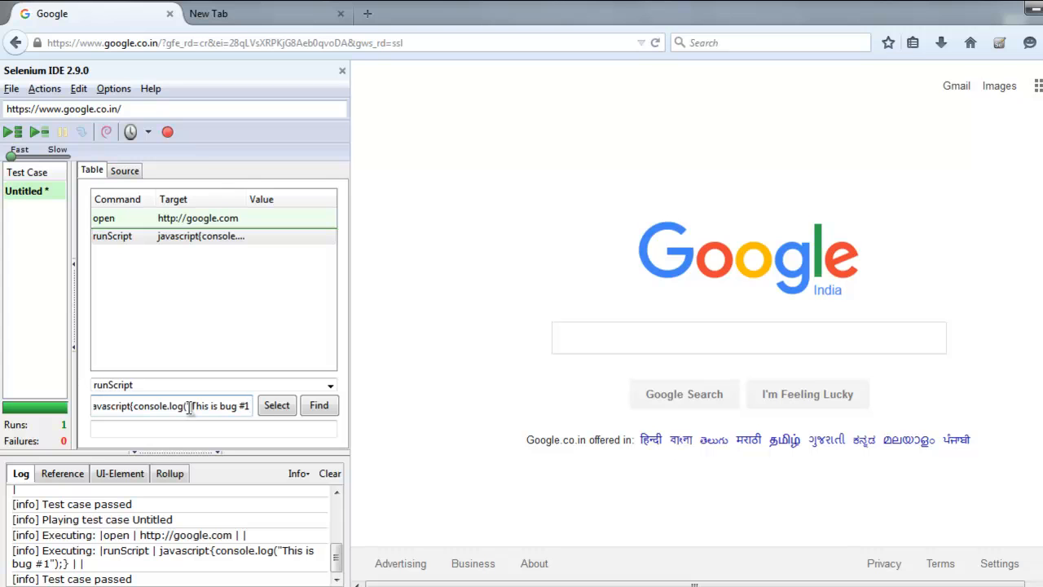
mouse_move(843, 227)
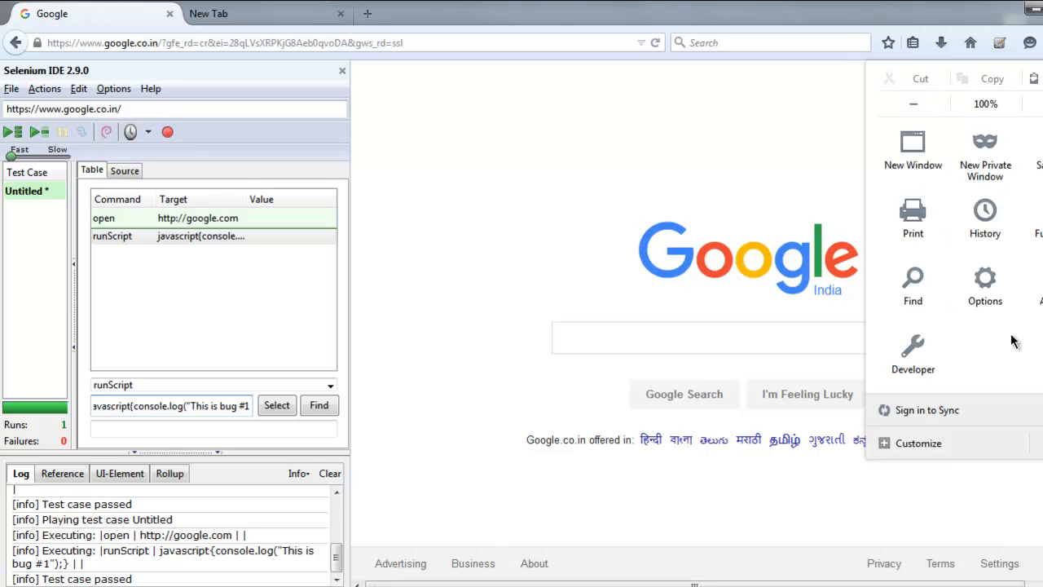
mouse_move(913, 350)
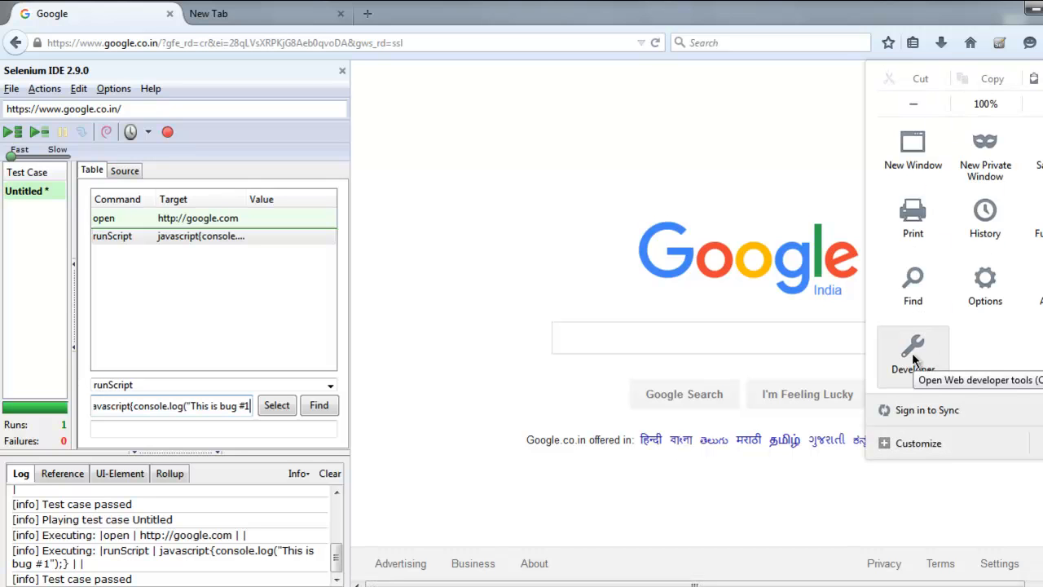
Step: Open Firefox's Browser Console to view the 'This is bug #1' message
click(912, 357)
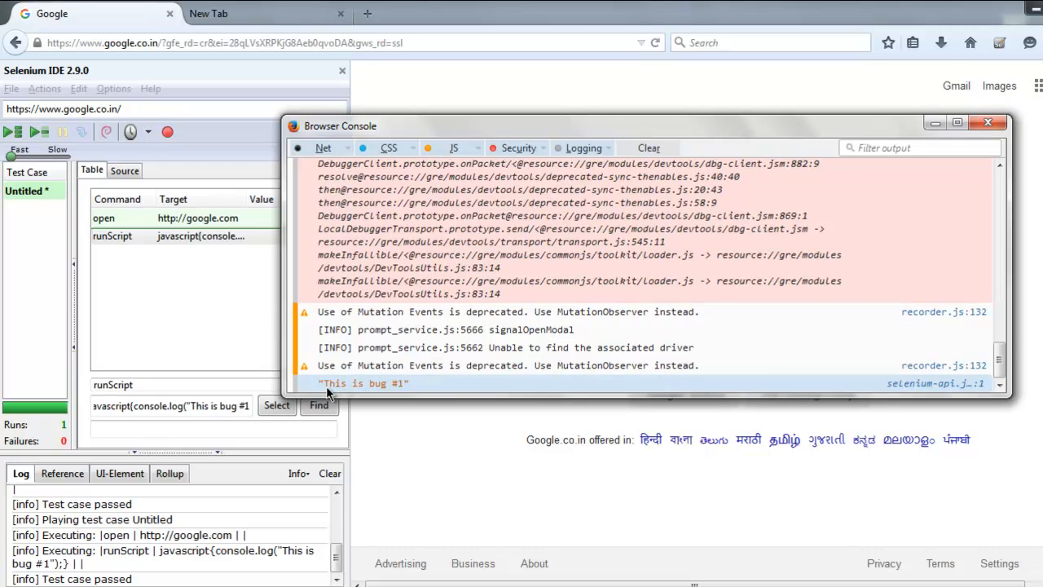
mouse_move(397, 394)
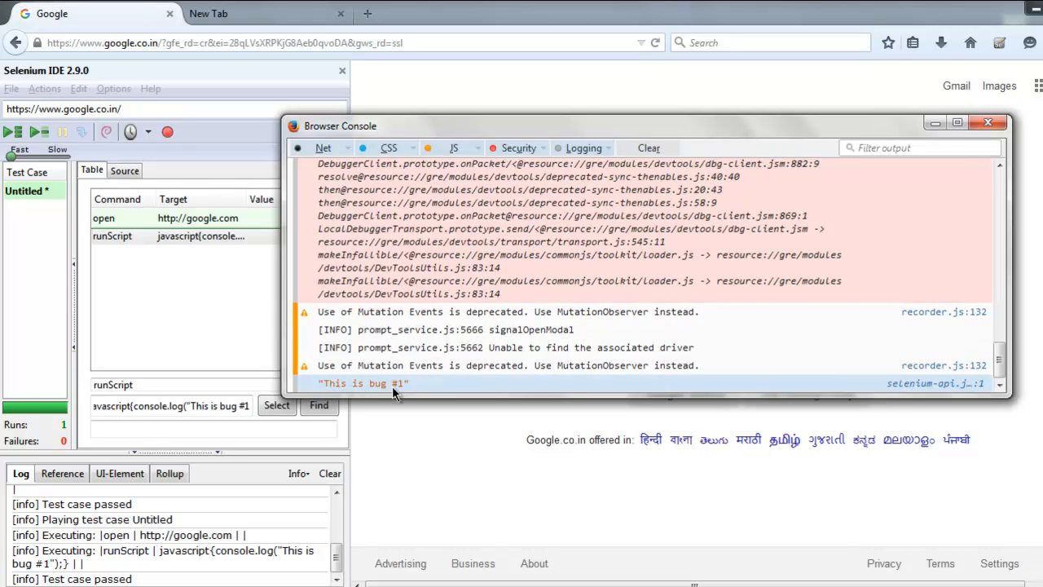
mouse_move(408, 393)
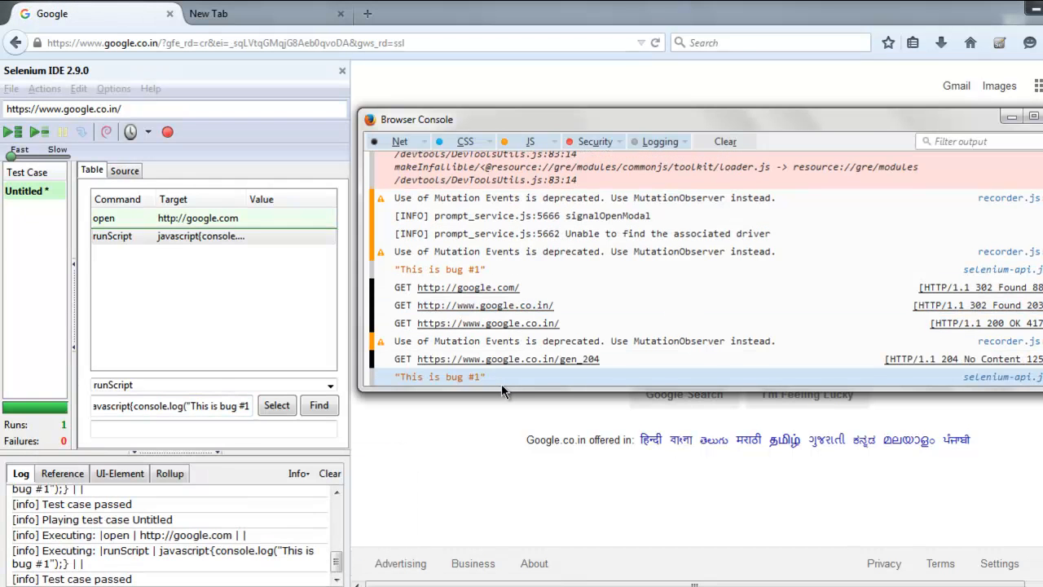
mouse_move(545, 406)
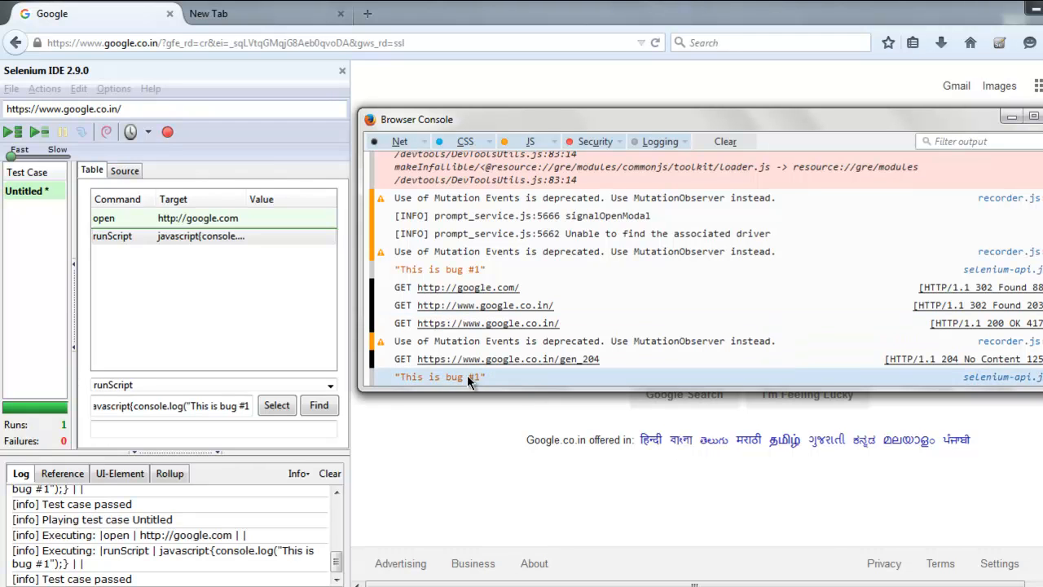
mouse_move(453, 387)
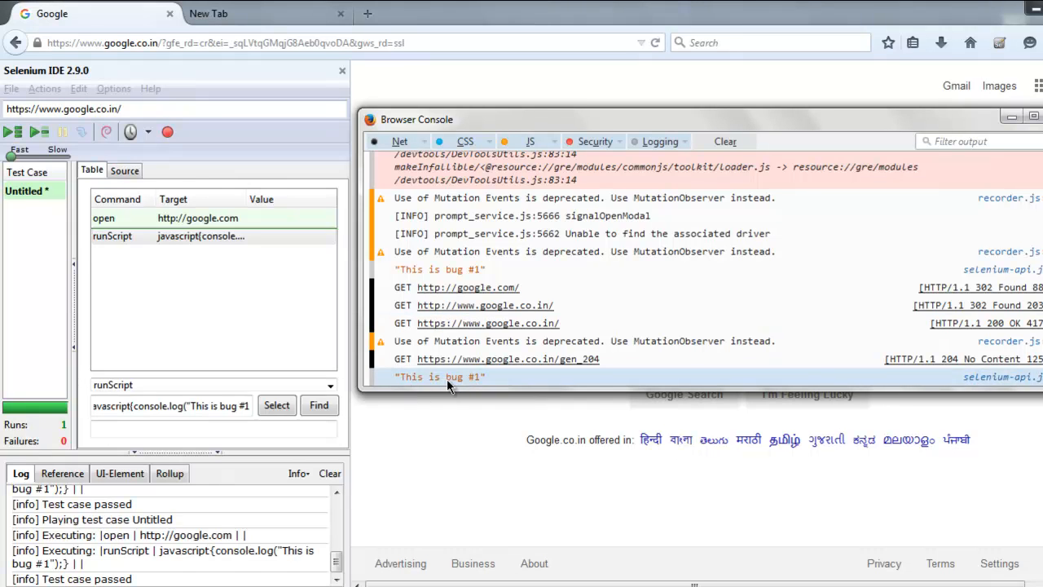
mouse_move(509, 377)
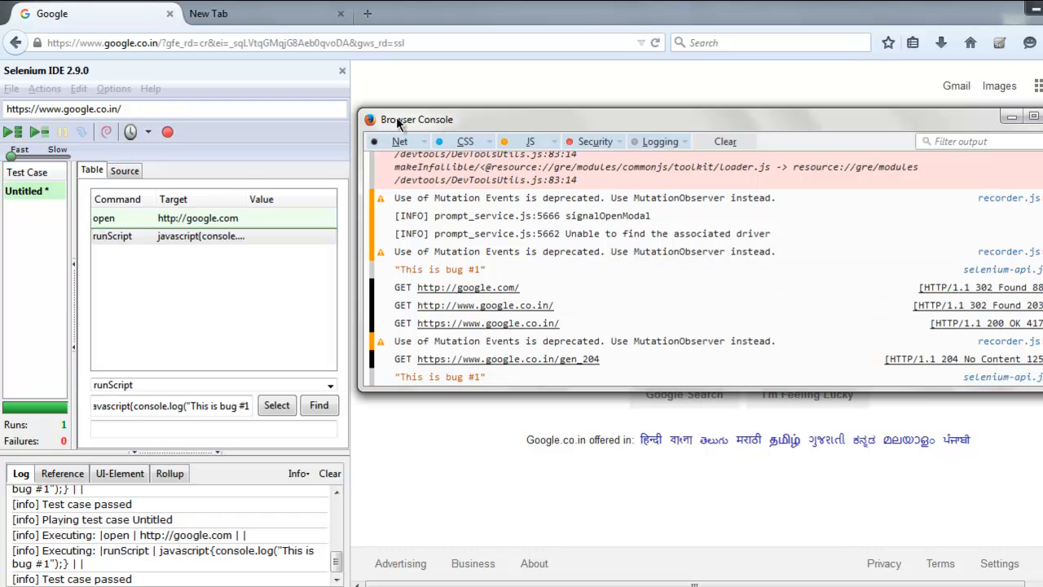
mouse_move(98, 85)
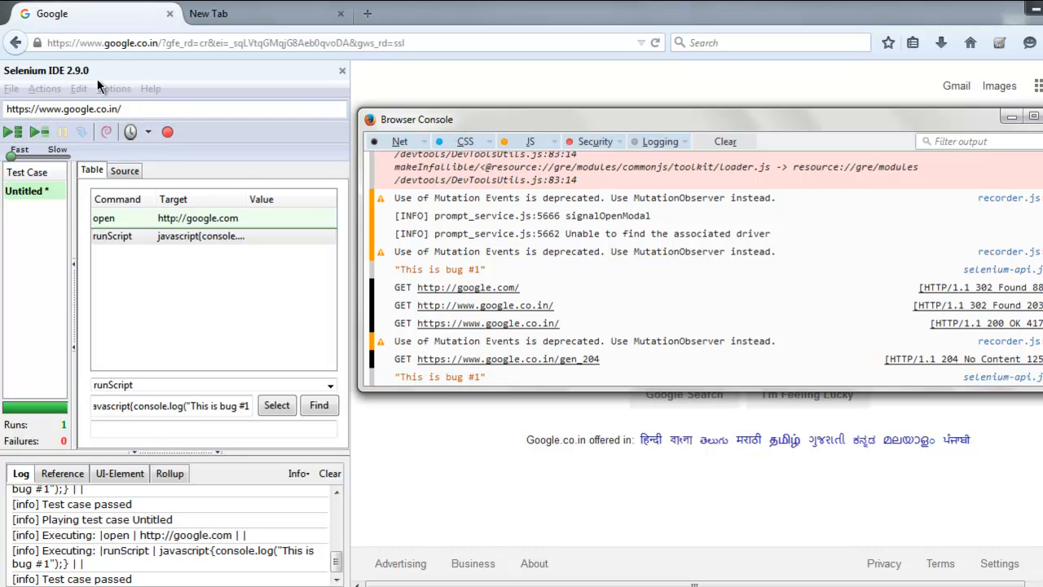